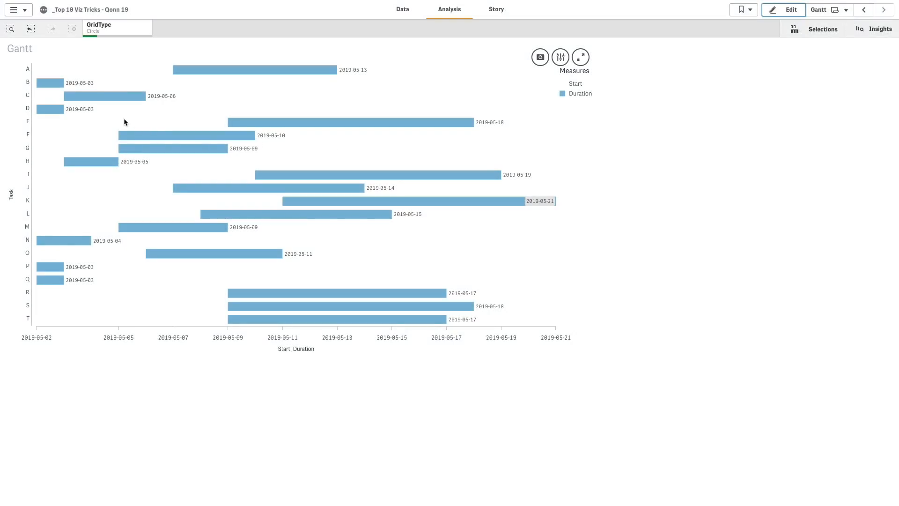
{"action": "mouse_move", "coordinate": [334, 80]}
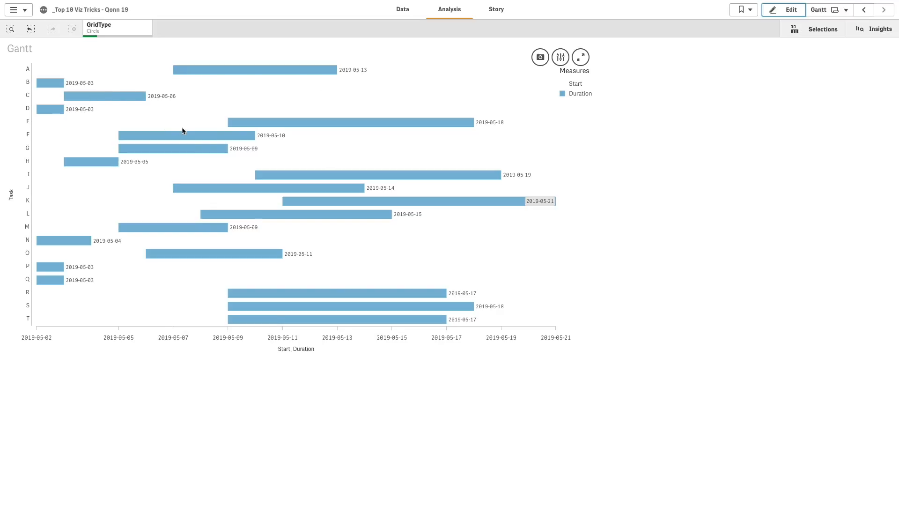
{"action": "mouse_move", "coordinate": [195, 343]}
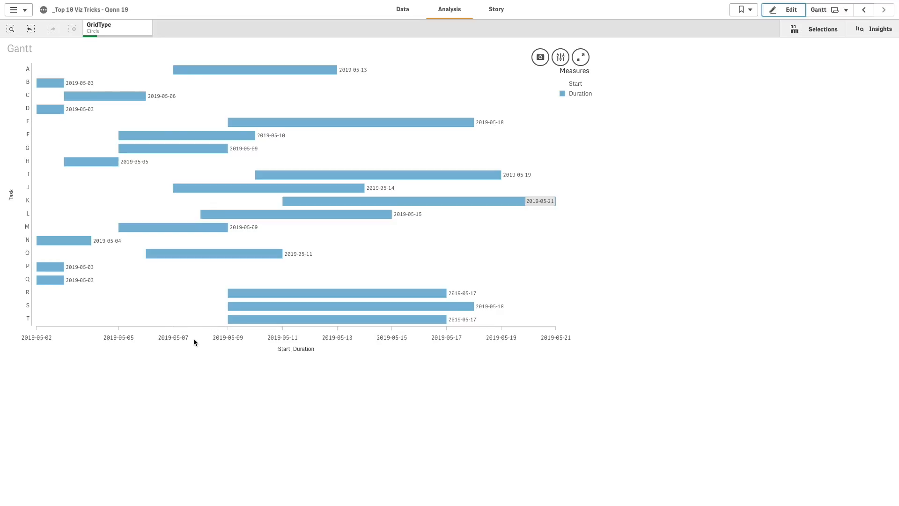
{"action": "mouse_move", "coordinate": [546, 360]}
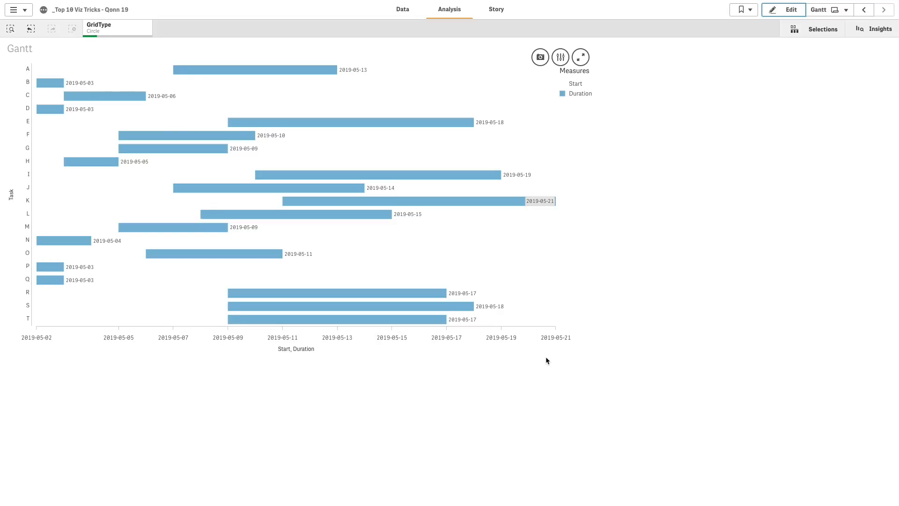
Step: Enter edit mode and place a bar chart with Task as its dimension
{"action": "left_click", "coordinate": [782, 10]}
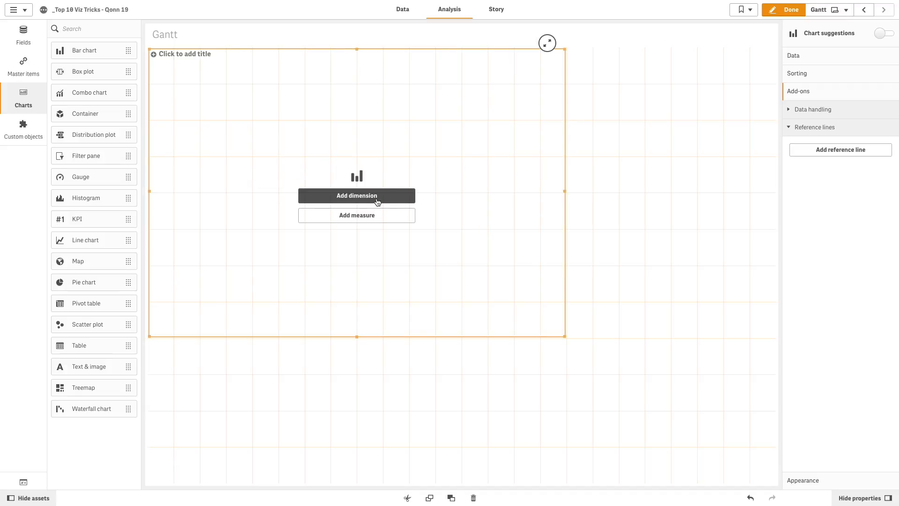
{"action": "left_click", "coordinate": [356, 195]}
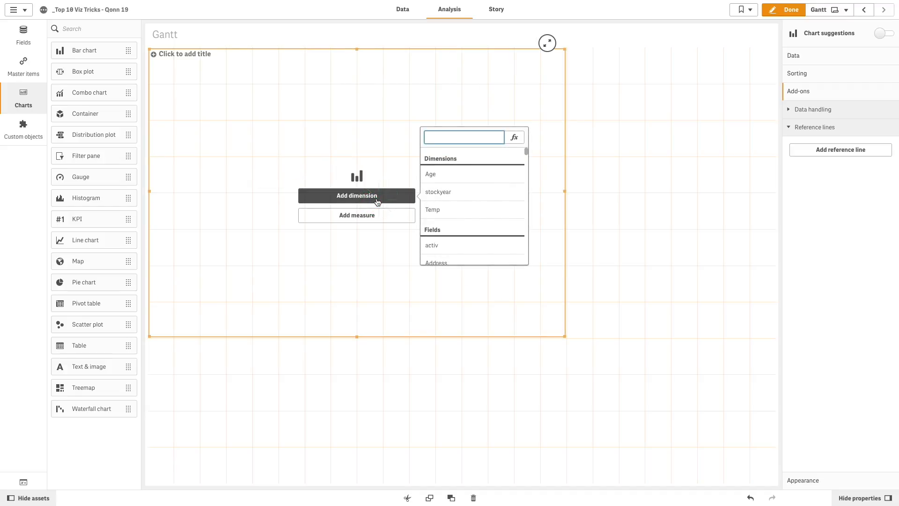
{"action": "type", "text": "Tas"}
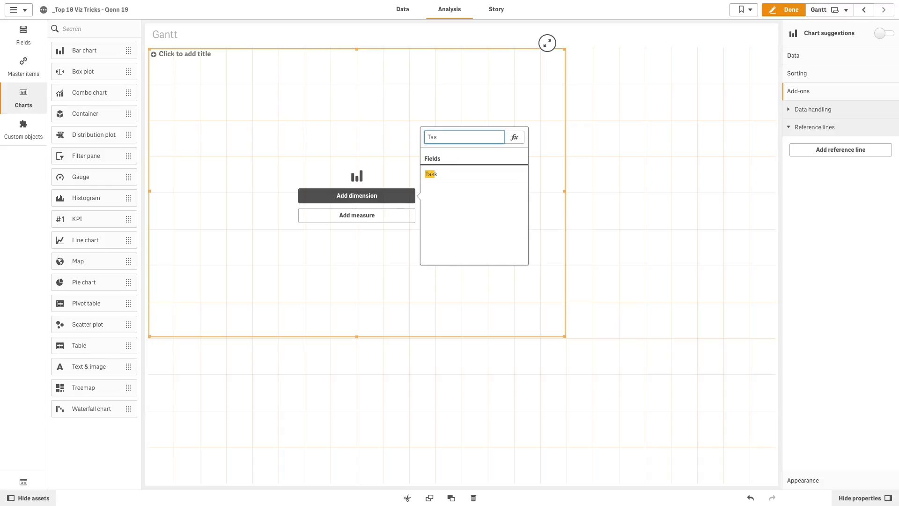
{"action": "left_click", "coordinate": [431, 174]}
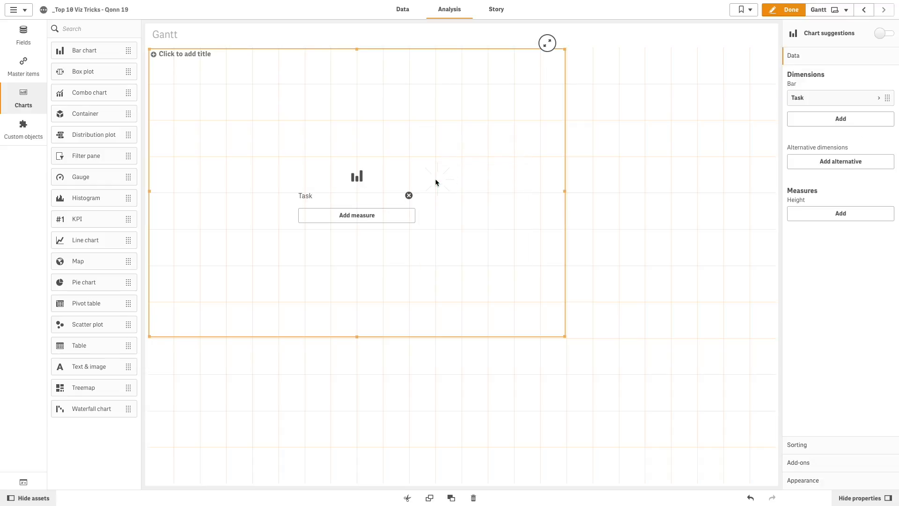
{"action": "left_click", "coordinate": [357, 215]}
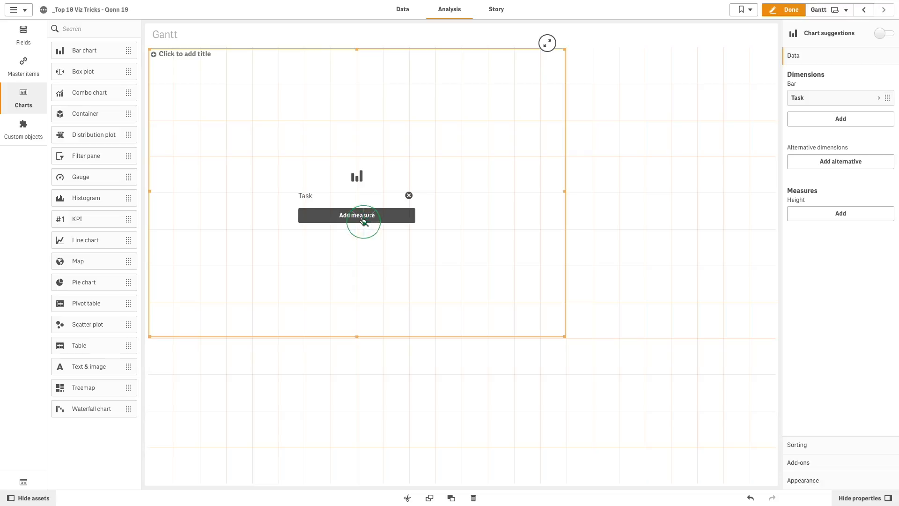
Step: Add Start and Duration as the chart's two measures, stacked per task
{"action": "left_click", "coordinate": [355, 215]}
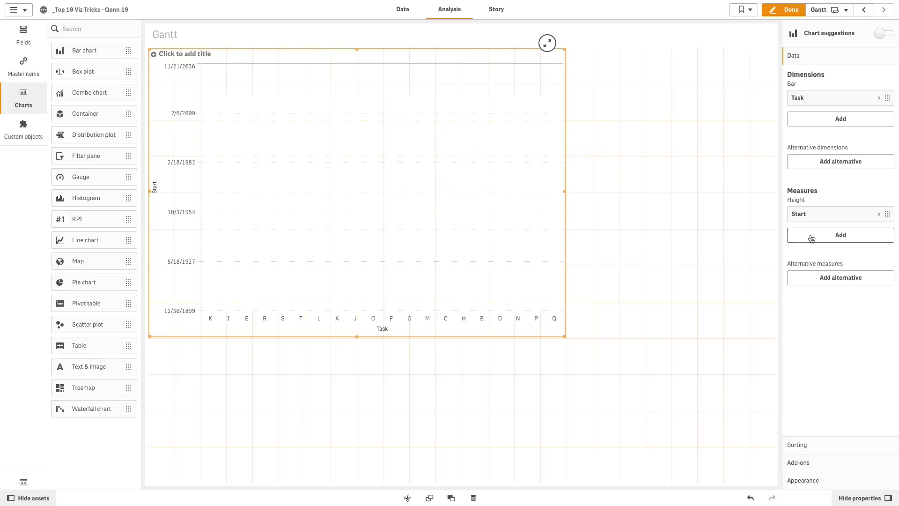
{"action": "type", "text": "Du"}
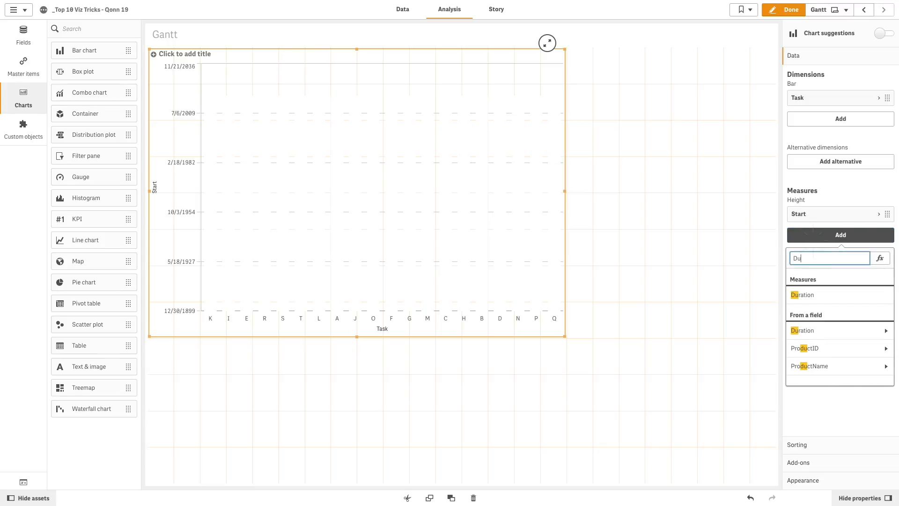
{"action": "left_click", "coordinate": [802, 295]}
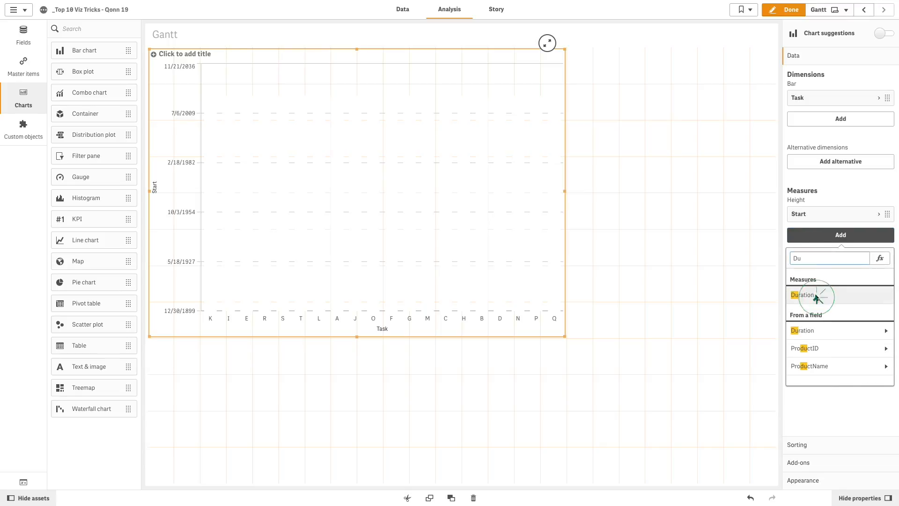
{"action": "left_click", "coordinate": [804, 294]}
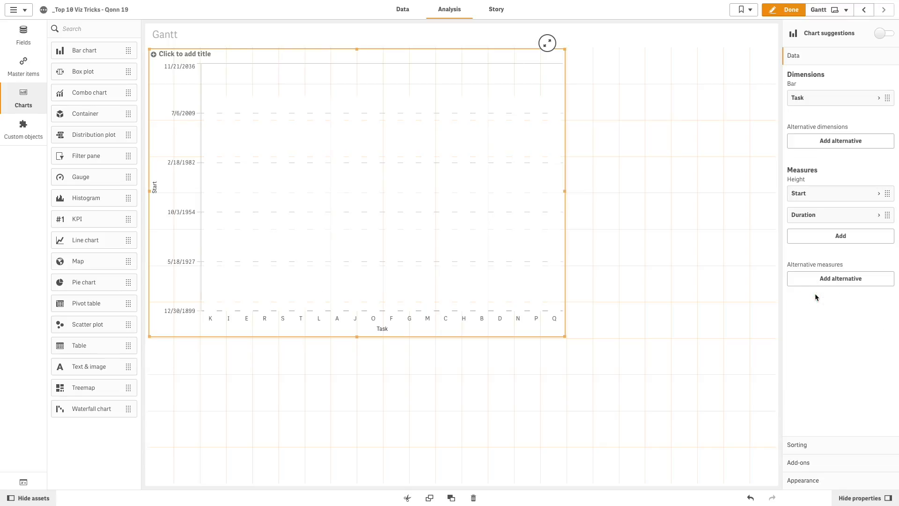
{"action": "left_click", "coordinate": [825, 193]}
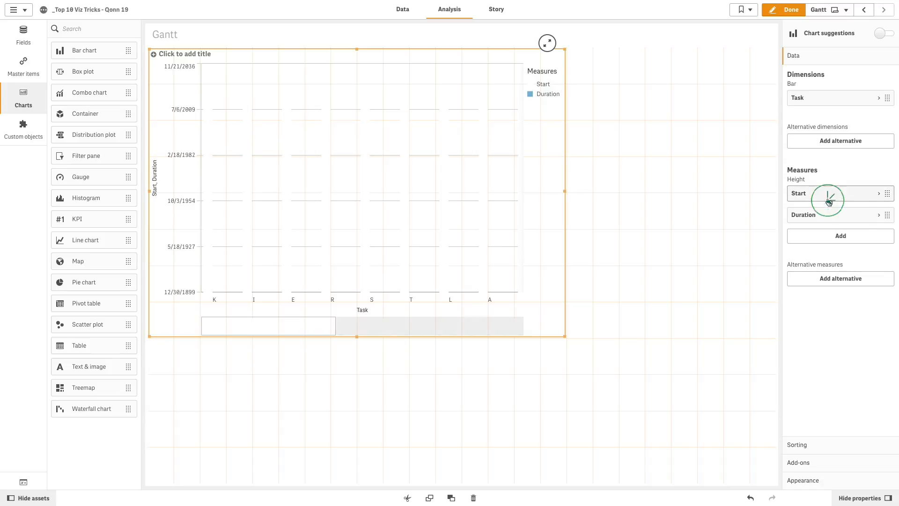
Step: Format the Start measure as a date in the 2014-02-17 year-month-day style
{"action": "left_click", "coordinate": [826, 192]}
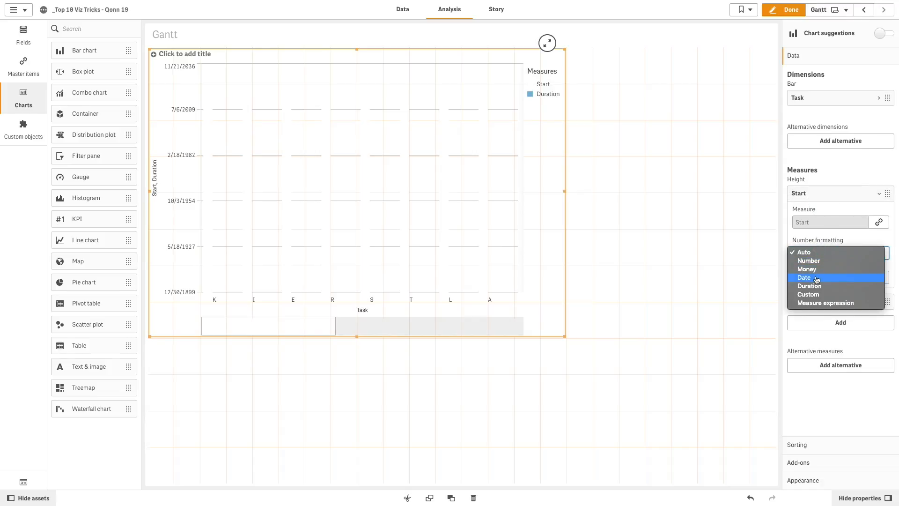
{"action": "left_click", "coordinate": [804, 277]}
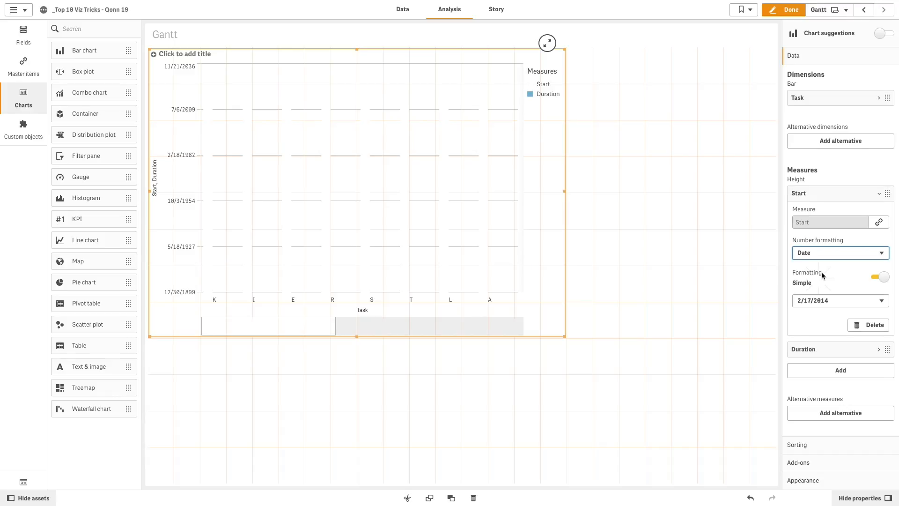
{"action": "left_click", "coordinate": [837, 301]}
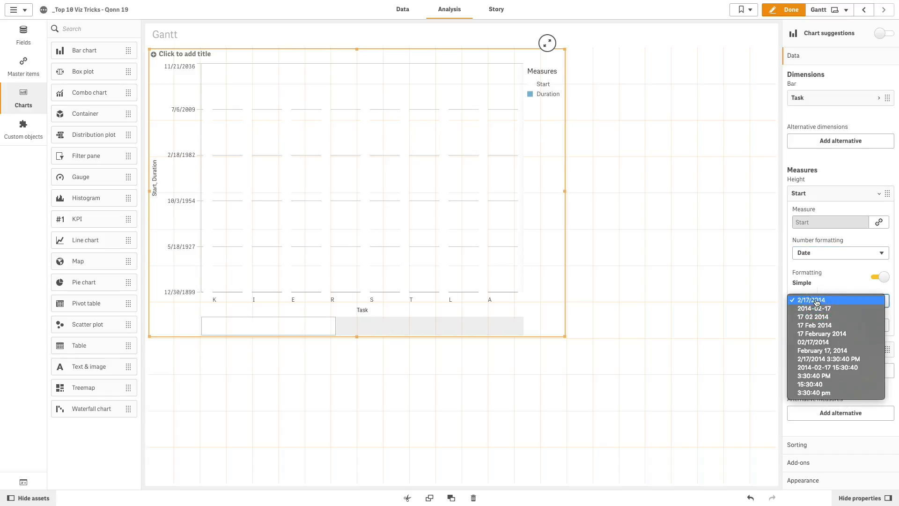
{"action": "left_click", "coordinate": [813, 308]}
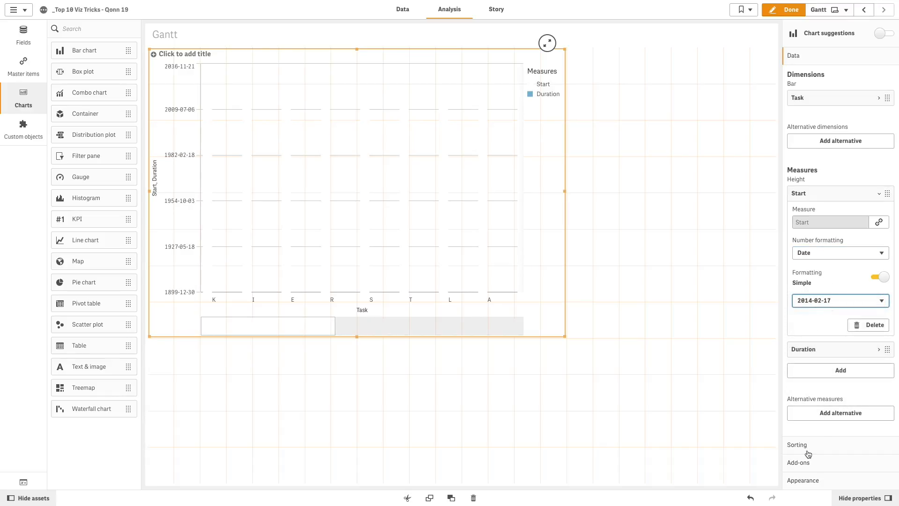
{"action": "left_click", "coordinate": [796, 445]}
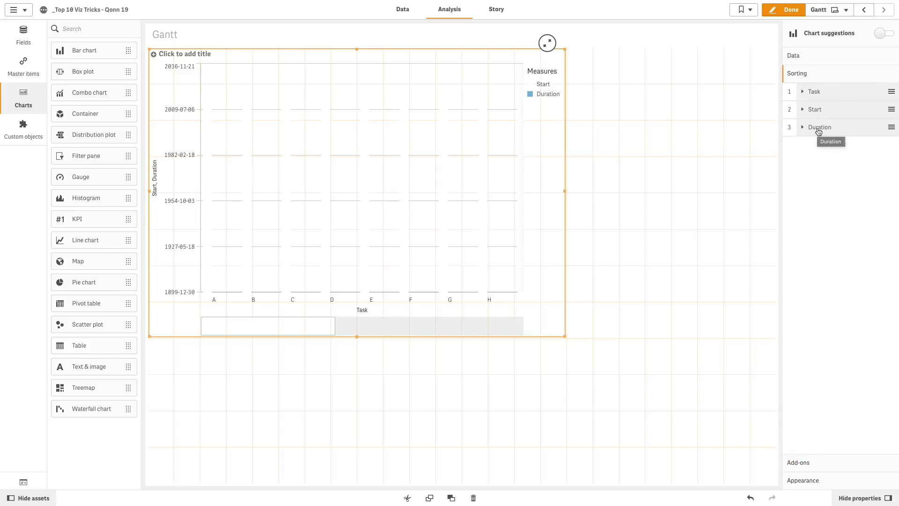
Step: Add a reference line labelled Today with expression =Today() under Add-ons
{"action": "left_click", "coordinate": [797, 90]}
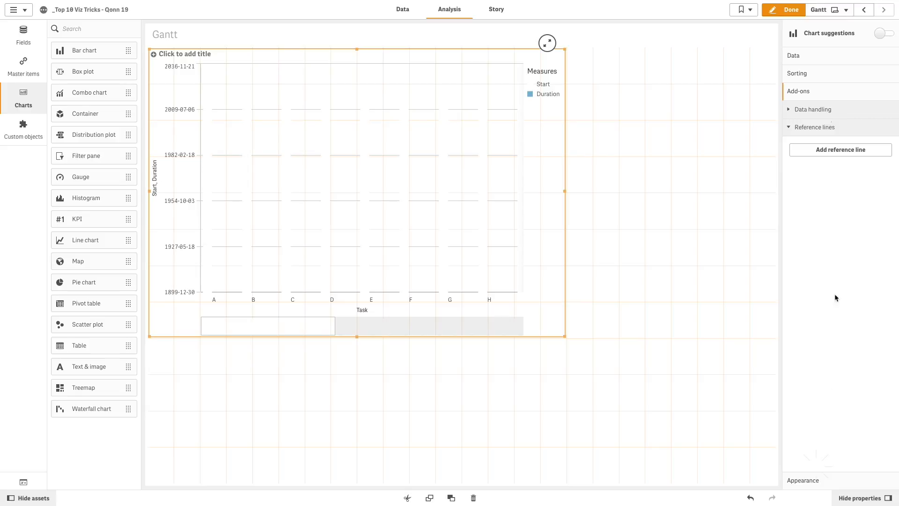
{"action": "left_click", "coordinate": [839, 150]}
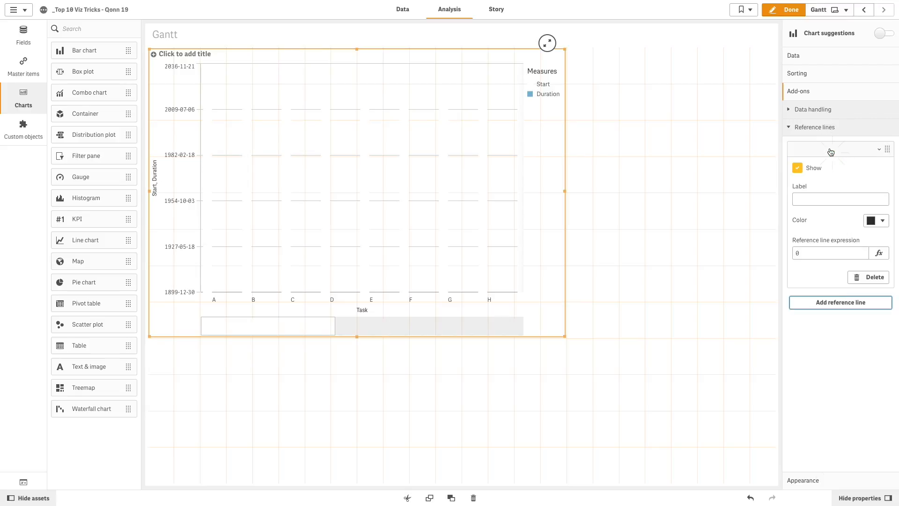
{"action": "type", "text": "Today"}
{"action": "type", "text": "="}
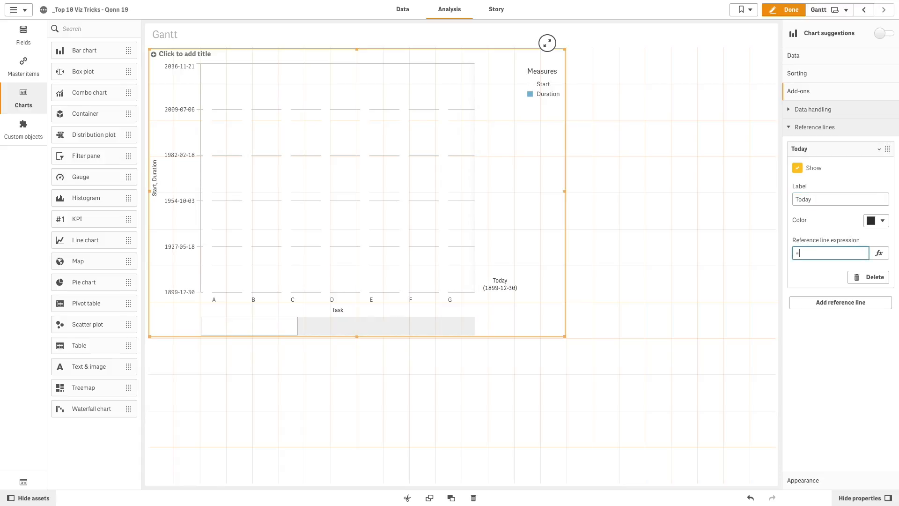
{"action": "type", "text": "Today()"}
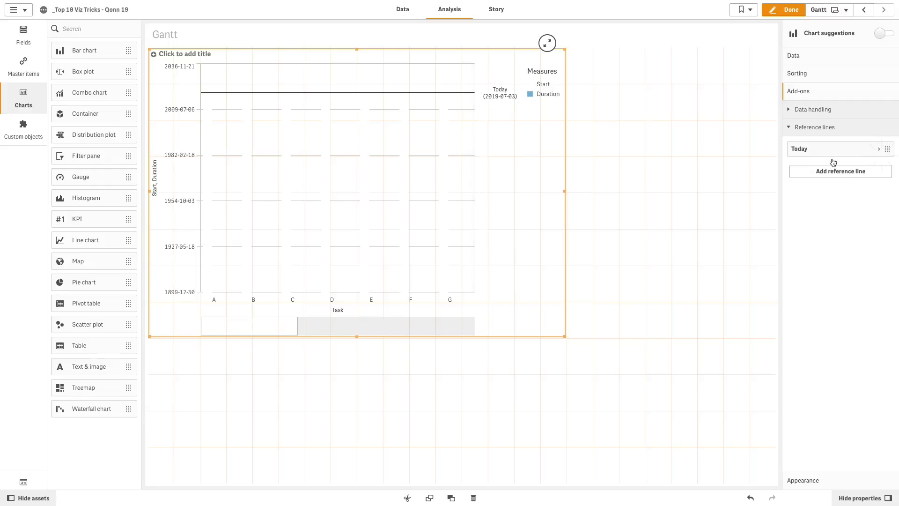
{"action": "left_click", "coordinate": [802, 108]}
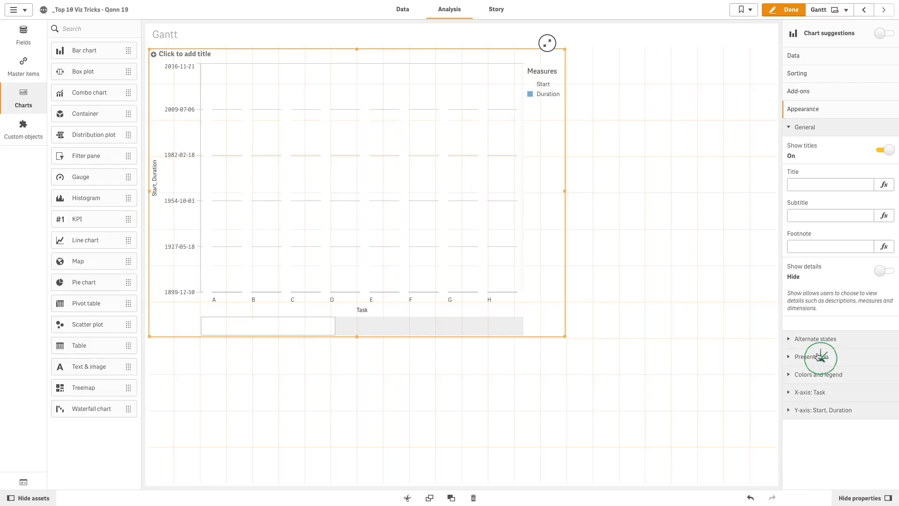
Step: Set presentation to horizontal stacked bars with custom grid spacing of no lines and value labels on
{"action": "left_click", "coordinate": [812, 356]}
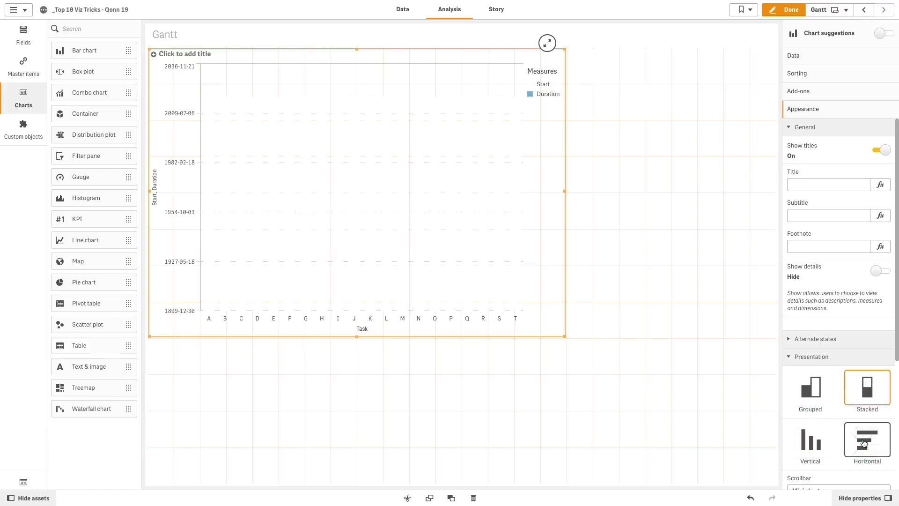
{"action": "left_click", "coordinate": [866, 438]}
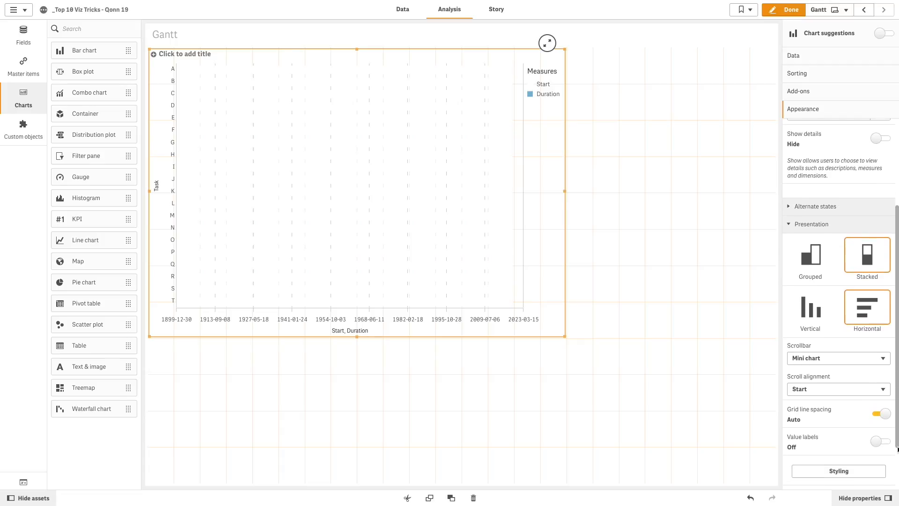
{"action": "left_click", "coordinate": [879, 409]}
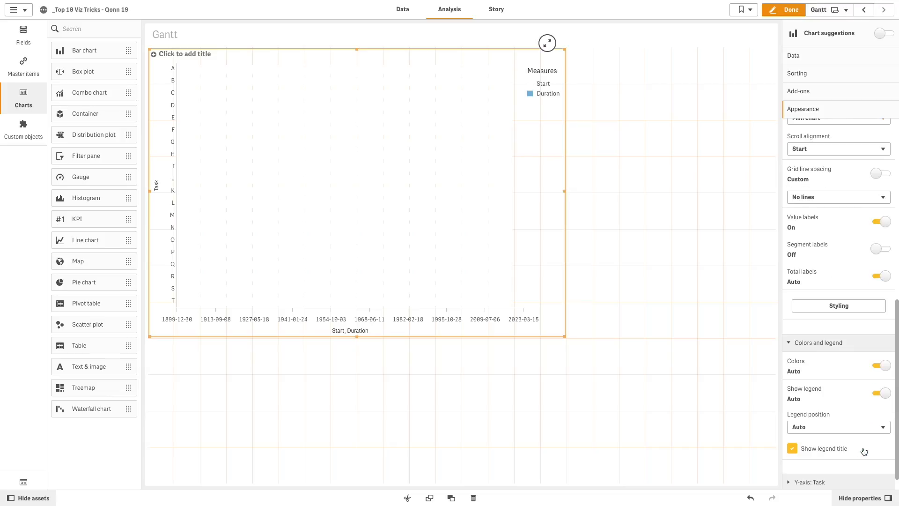
Step: Switch off auto colours, choose Multicolored and use library colours by Measure
{"action": "left_click", "coordinate": [878, 365]}
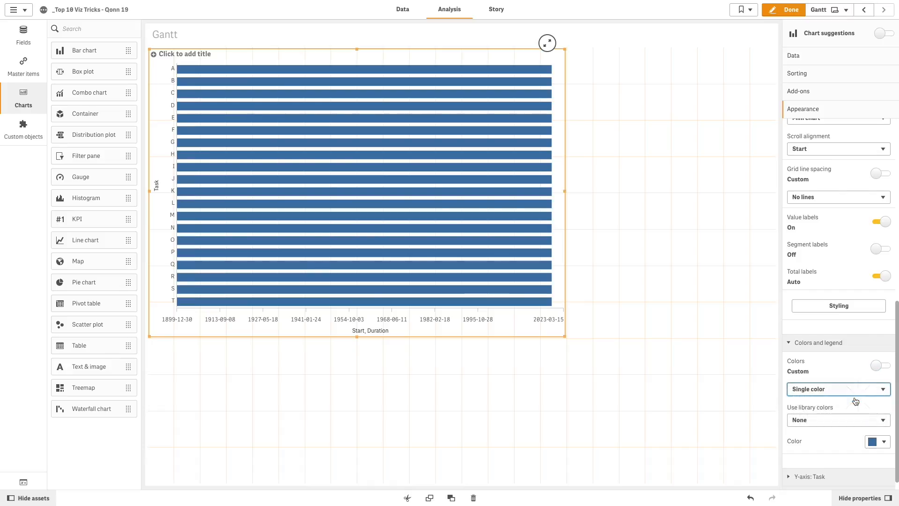
{"action": "left_click", "coordinate": [837, 389]}
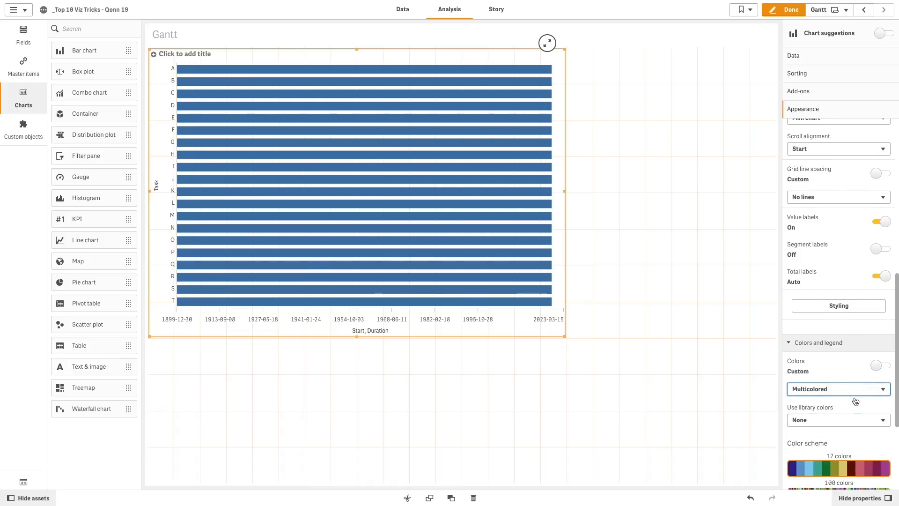
{"action": "left_click", "coordinate": [836, 419]}
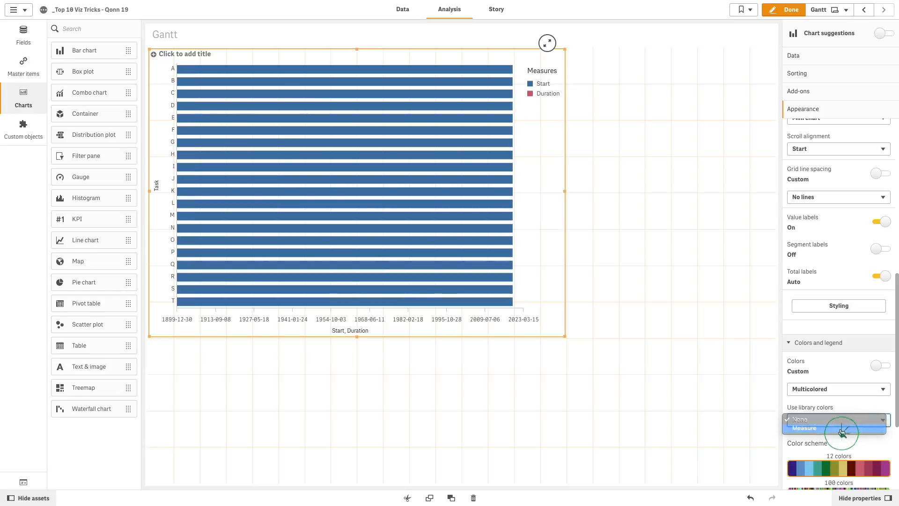
{"action": "left_click", "coordinate": [805, 428]}
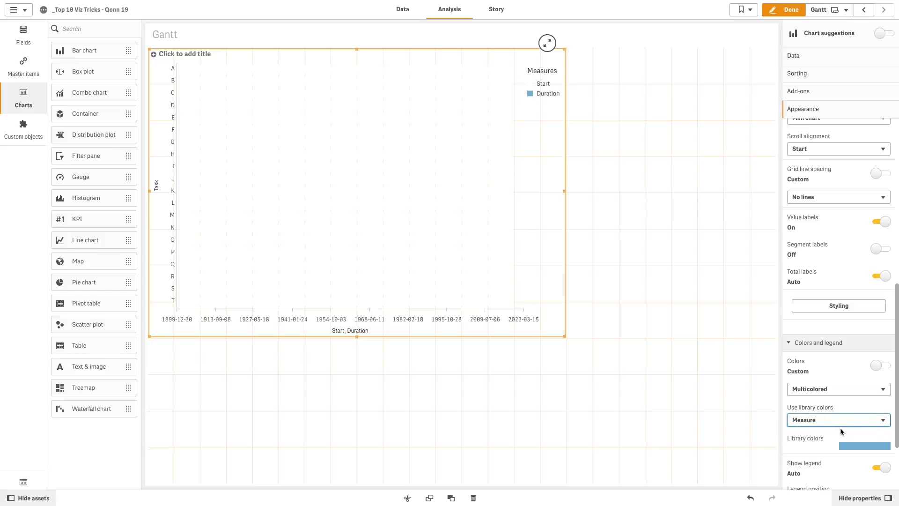
{"action": "scroll", "scroll_direction": "down", "scroll_amount": 3}
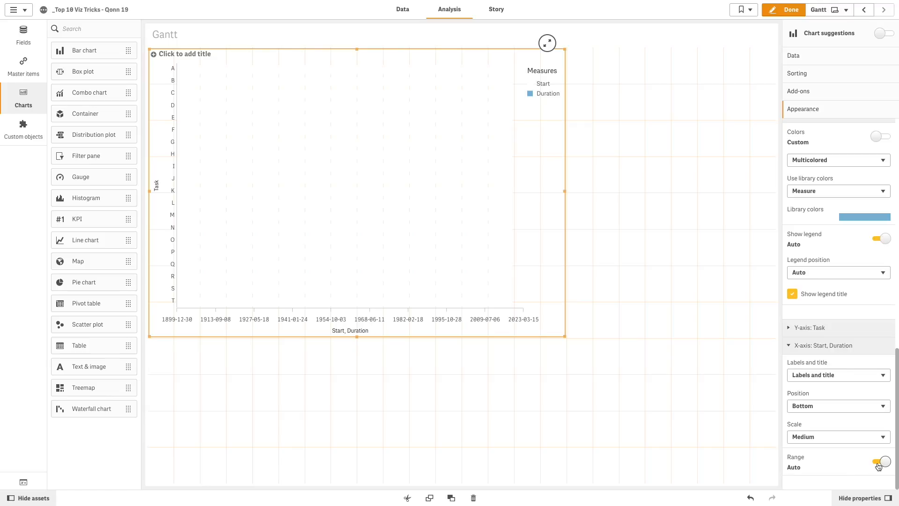
Step: Set a custom Min/Max axis range from =min(StartDate) to =Max(EndDate)
{"action": "left_click", "coordinate": [879, 461]}
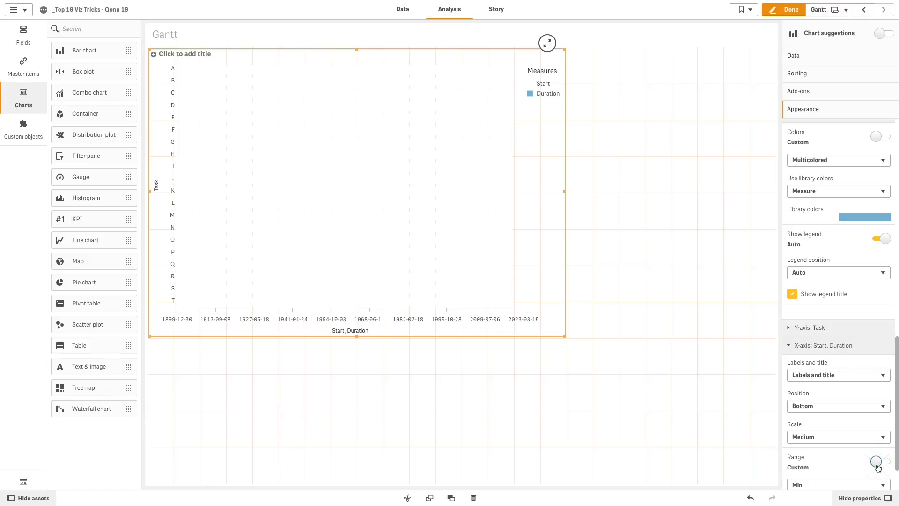
{"action": "left_click", "coordinate": [877, 462]}
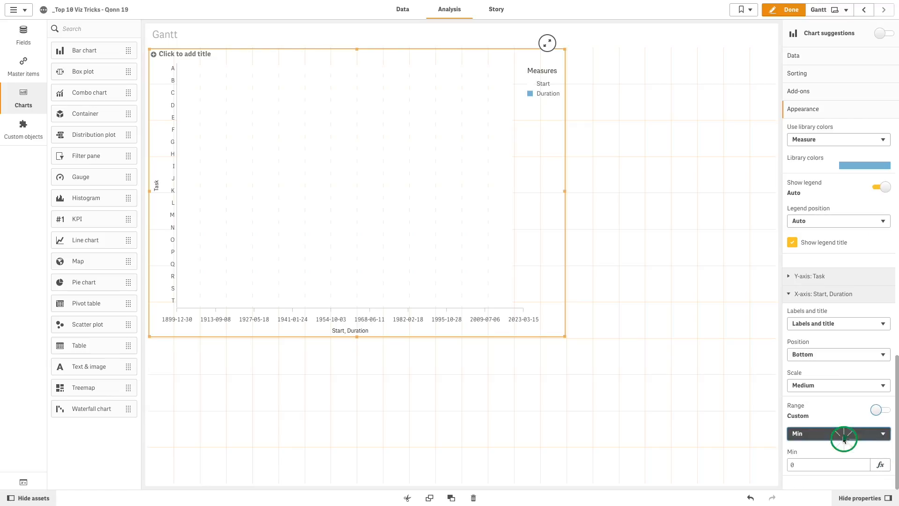
{"action": "left_click", "coordinate": [837, 432]}
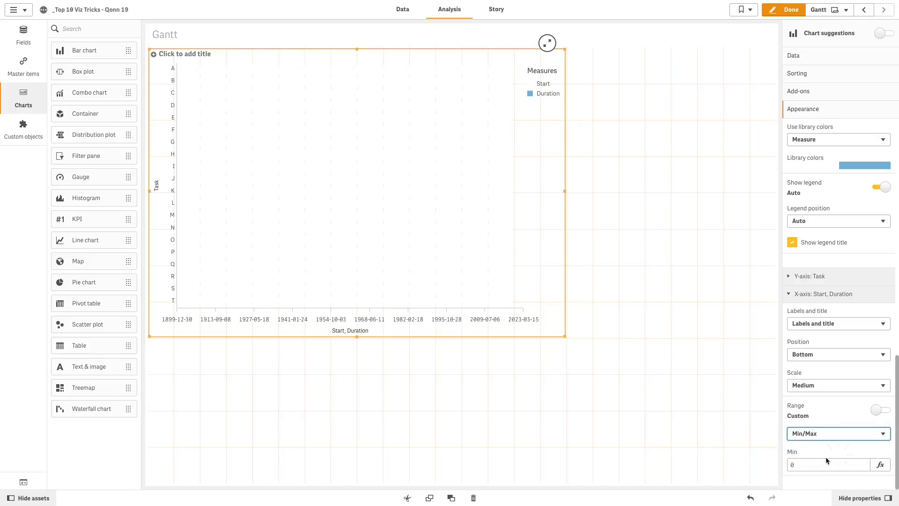
{"action": "left_click", "coordinate": [828, 464]}
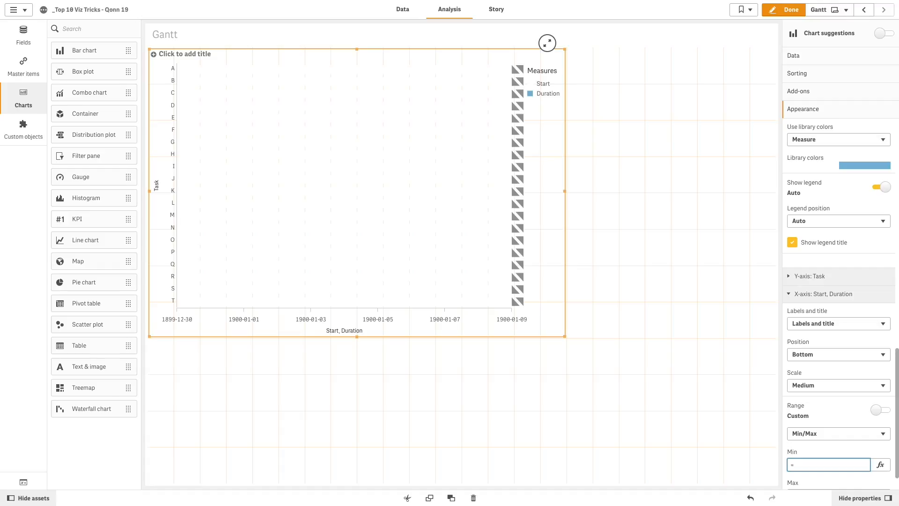
{"action": "type", "text": "=min(StartDate"}
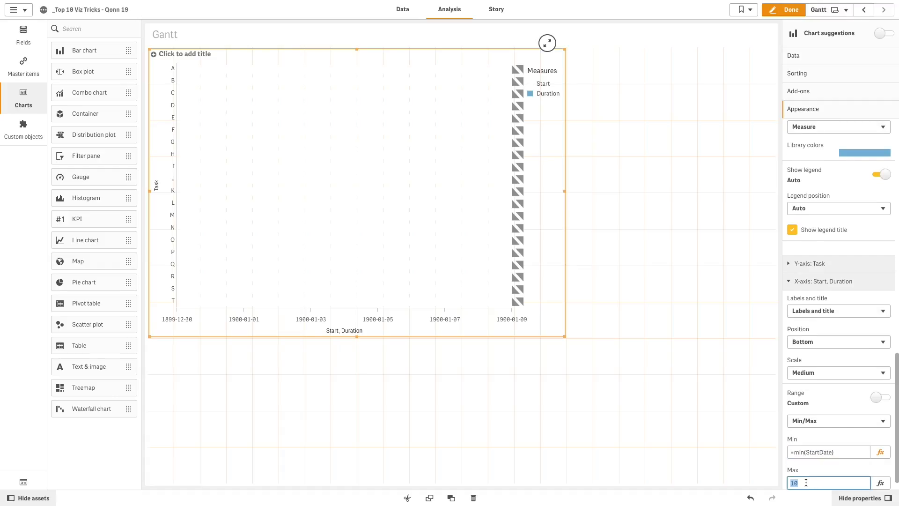
{"action": "type", "text": "=Max(EndDate)"}
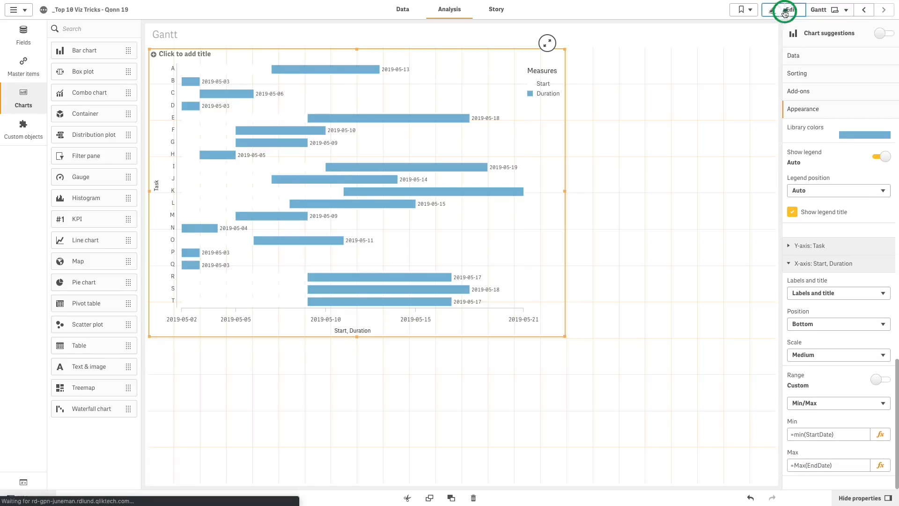
Step: Leave edit mode with Done to view the finished Gantt chart of tasks A to T
{"action": "left_click", "coordinate": [784, 9]}
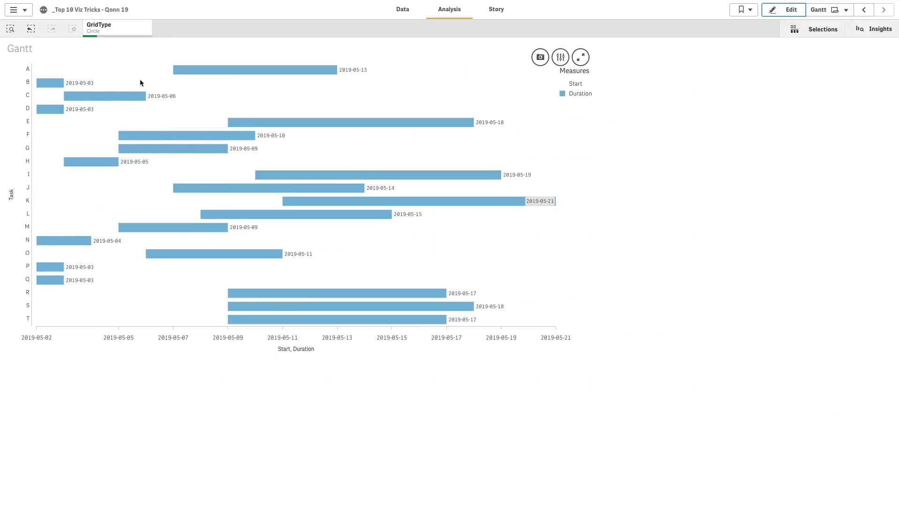
{"action": "mouse_move", "coordinate": [125, 98]}
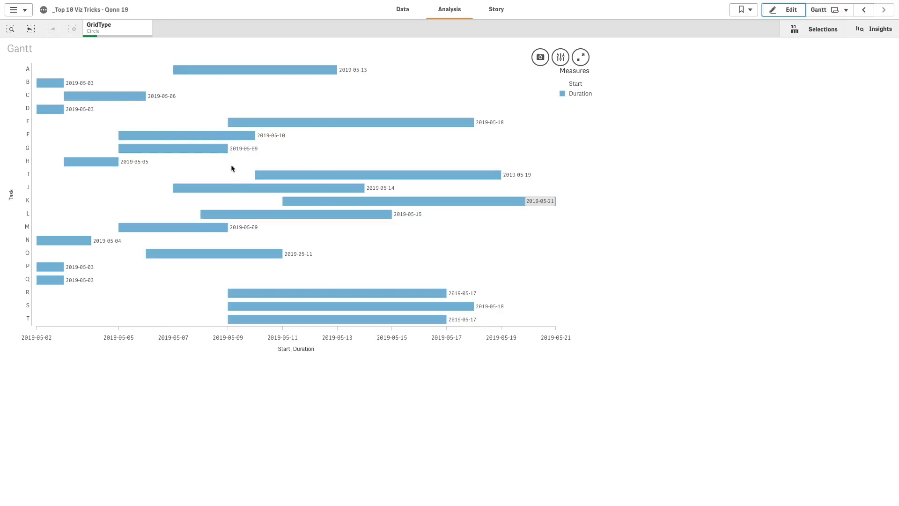
{"action": "mouse_move", "coordinate": [338, 349]}
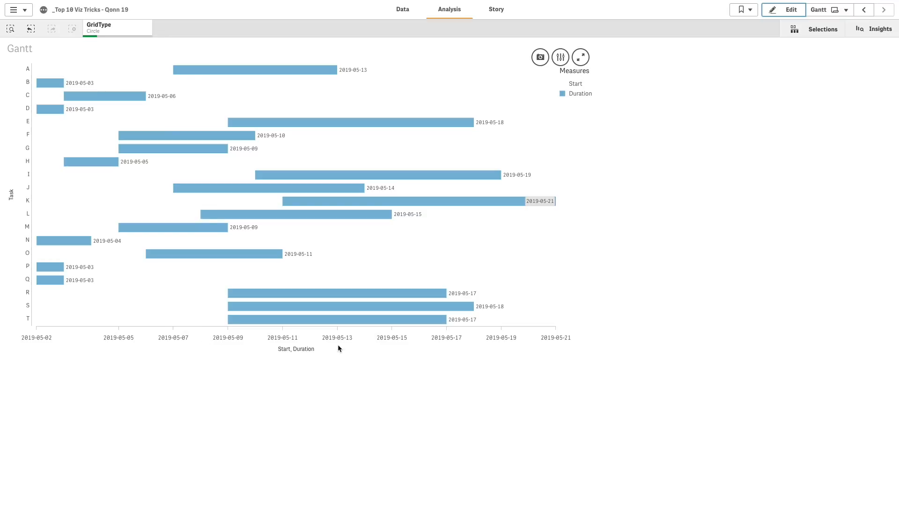